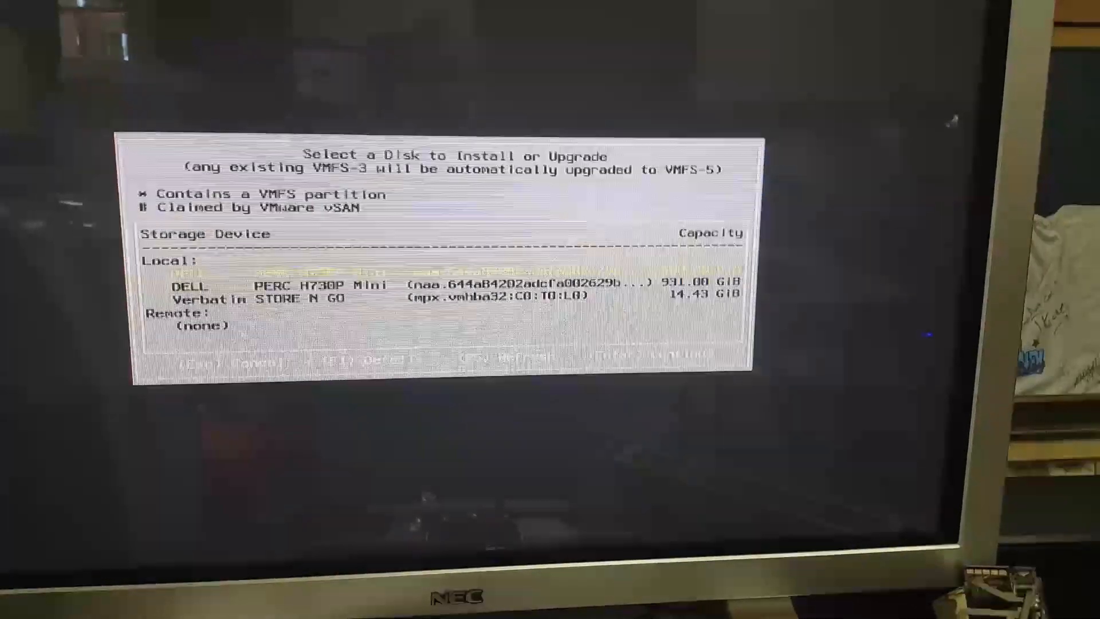
Confirm the DELL PERC H730P Mini local disk as the install target
key("Return")
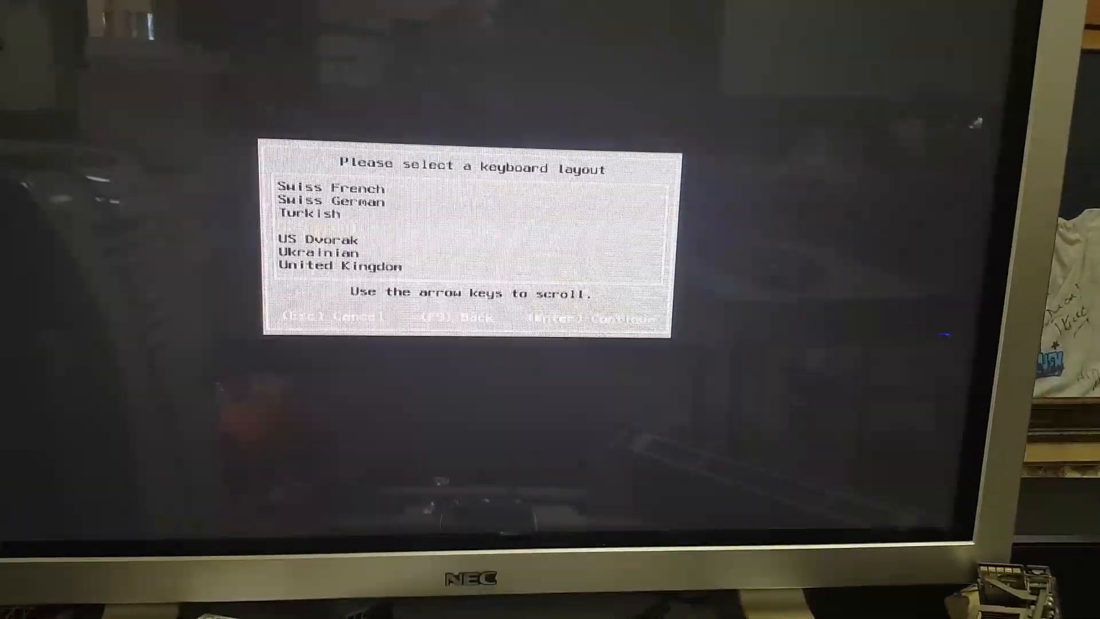